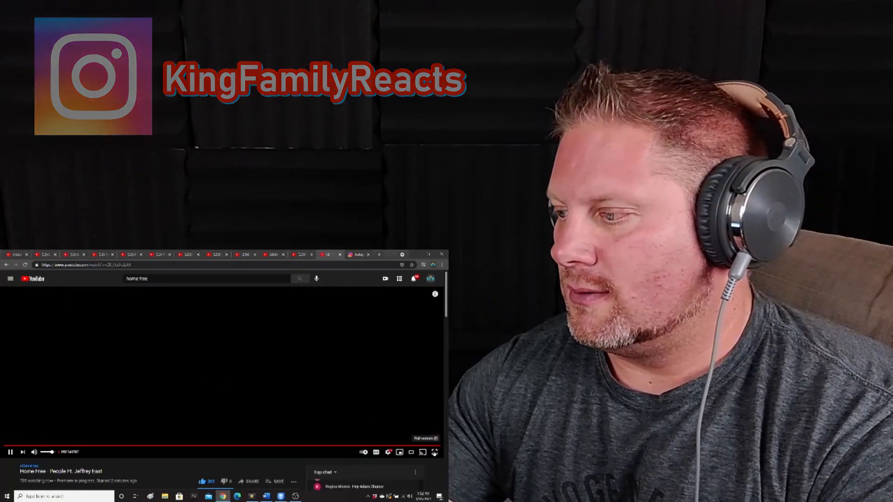
# - Switch the Home Free 'People ft. Jeffrey East' premiere player to full-screen playback
pyautogui.click(434, 452)
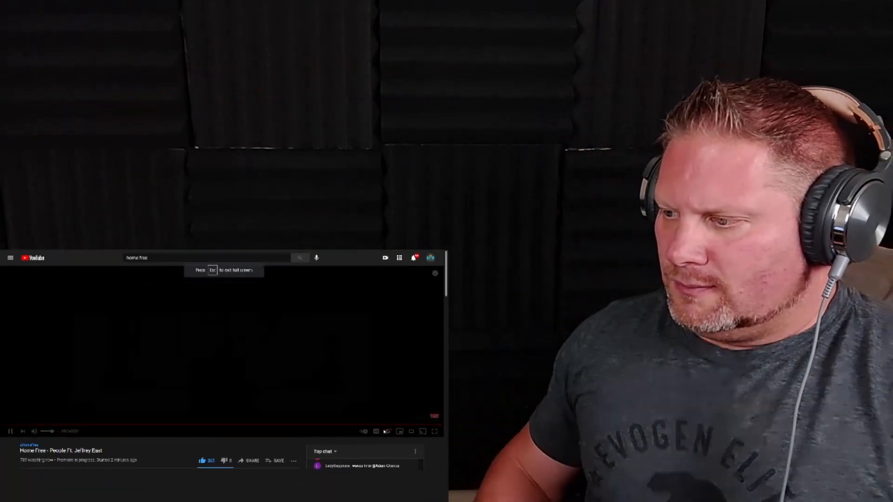